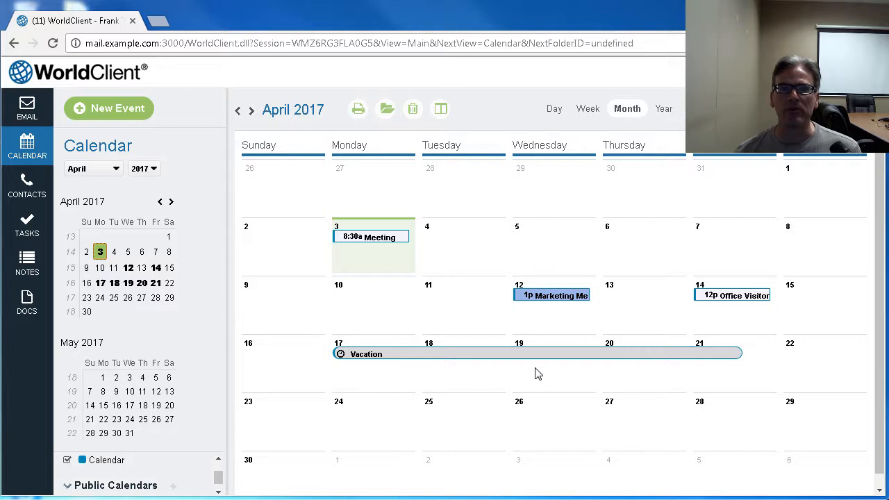
mouse_move(302, 320)
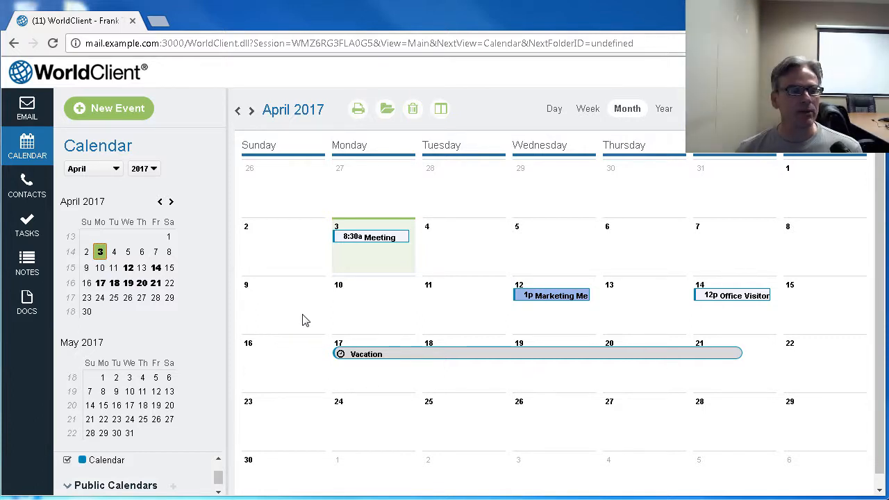
Share the Calendar folder under My Calendars from its right-click Share Folder option
scroll(down, 3)
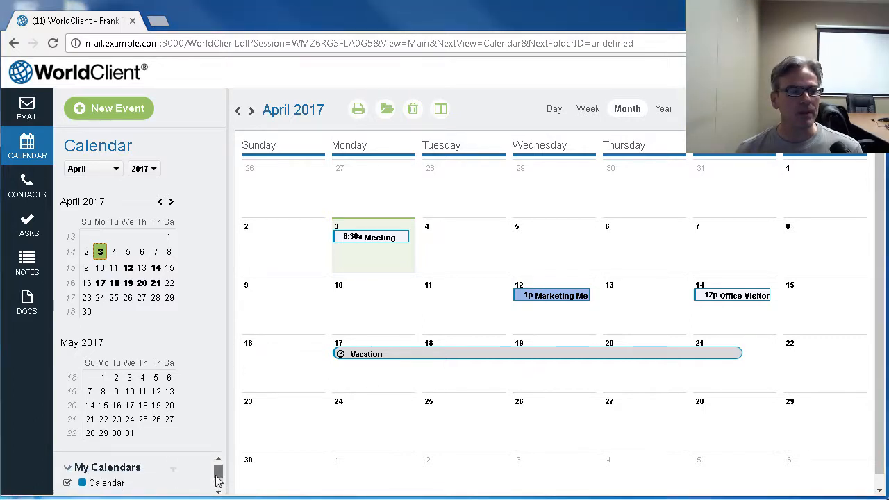
scroll(down, 3)
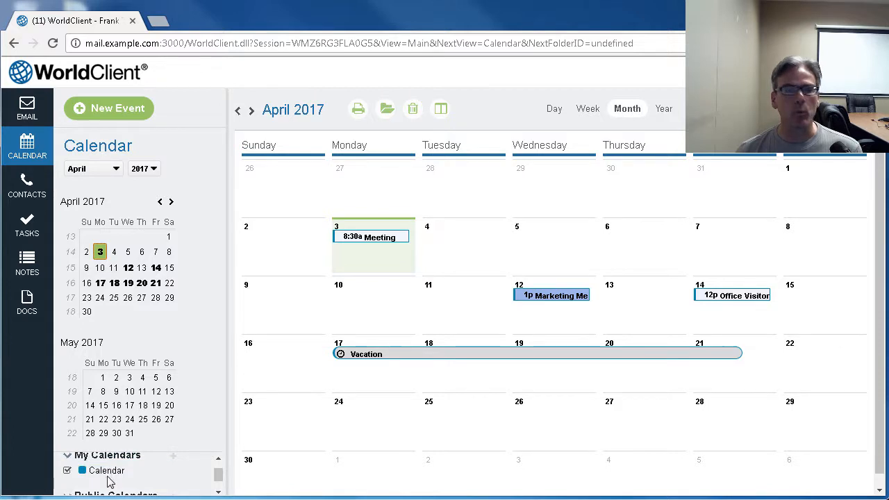
right_click(105, 469)
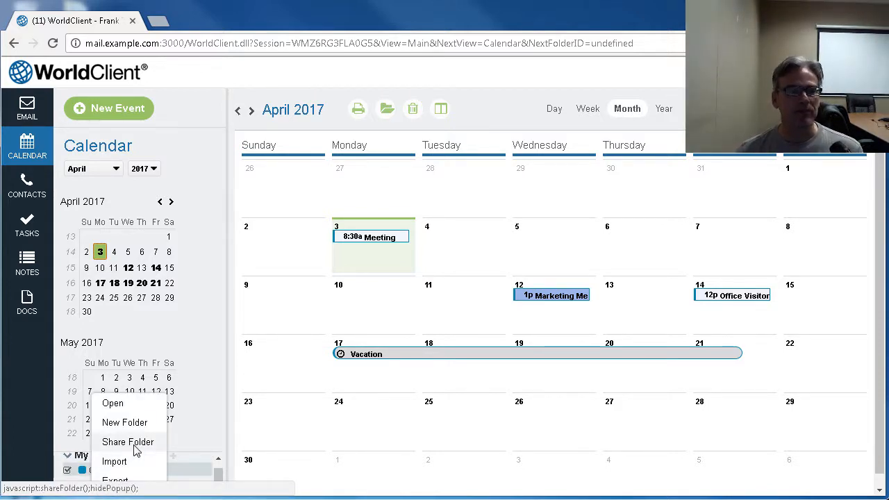
click(127, 442)
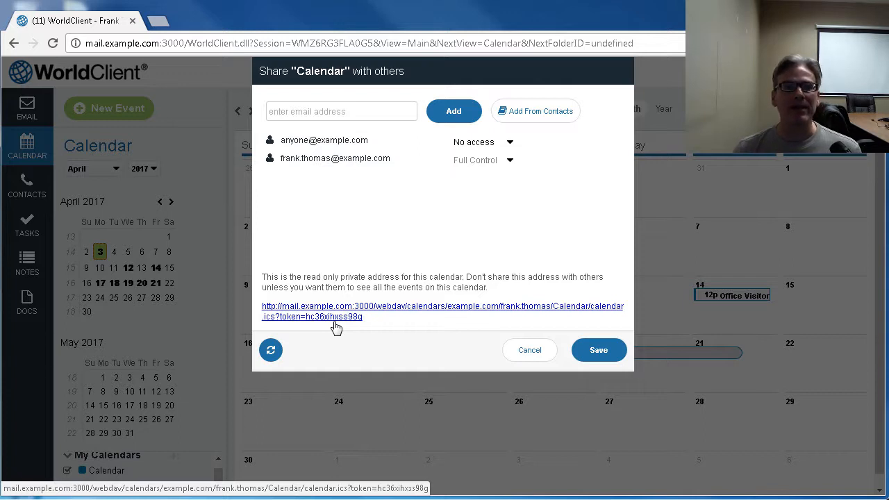
mouse_move(380, 334)
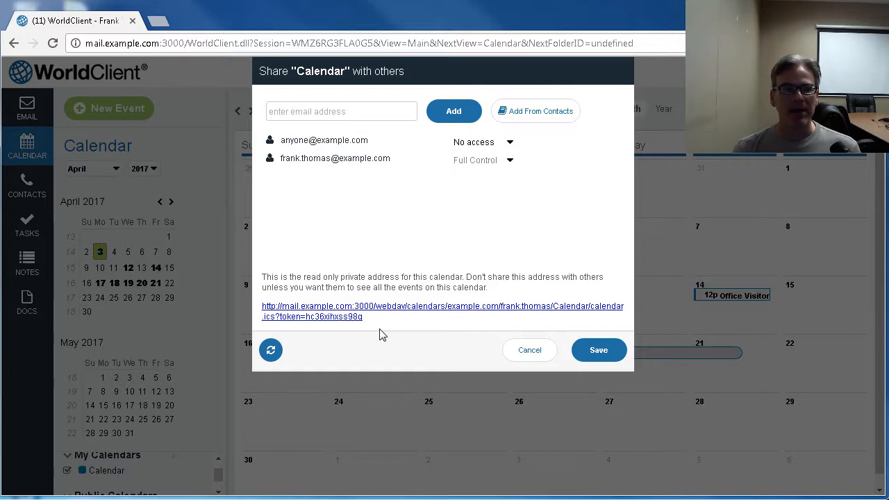
mouse_move(336, 325)
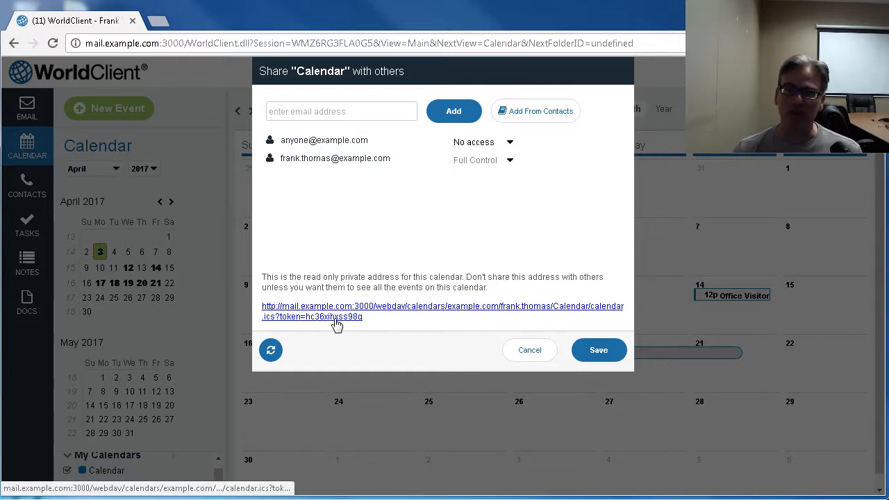
mouse_move(325, 339)
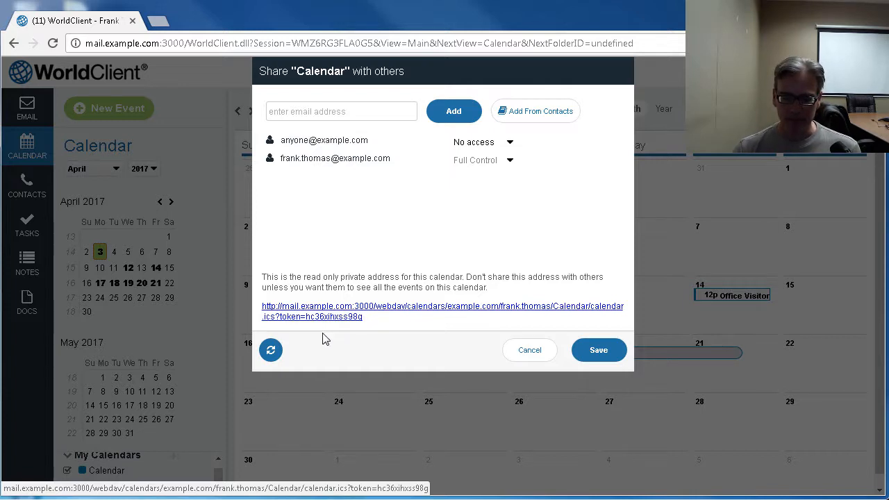
mouse_move(322, 311)
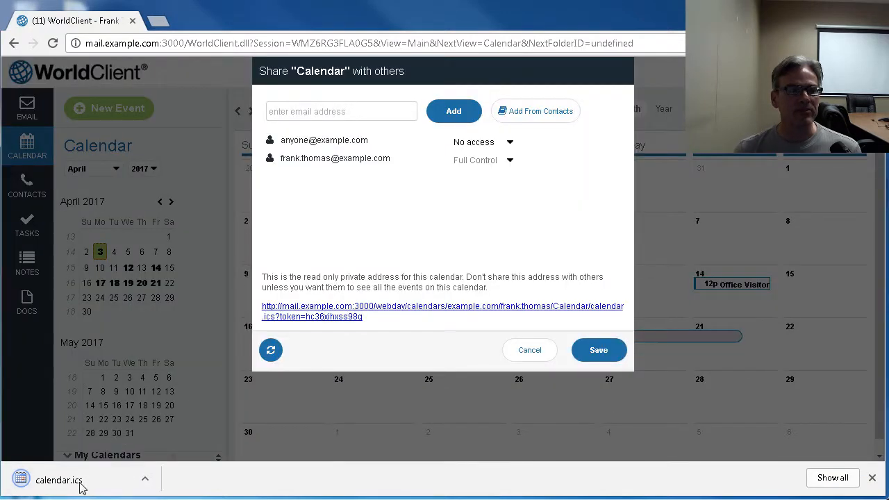
mouse_move(59, 479)
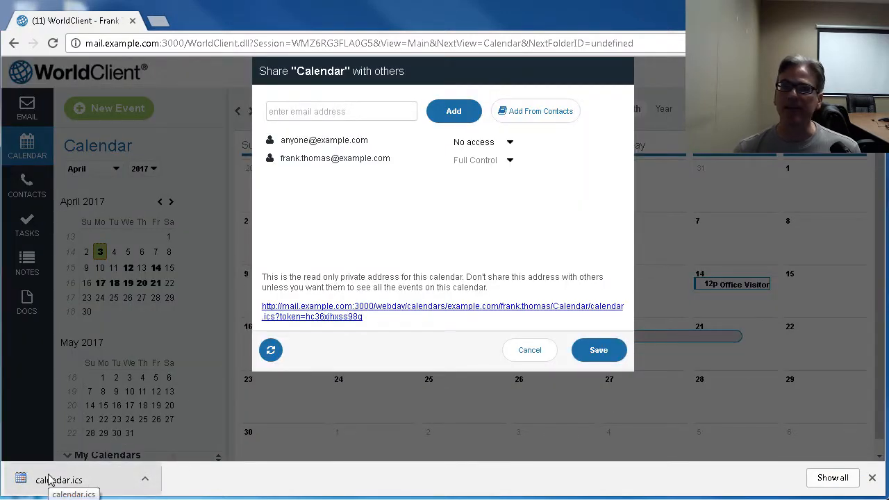
Launch the downloaded calendar.ics from the browser's download bar into Outlook 2010
click(59, 481)
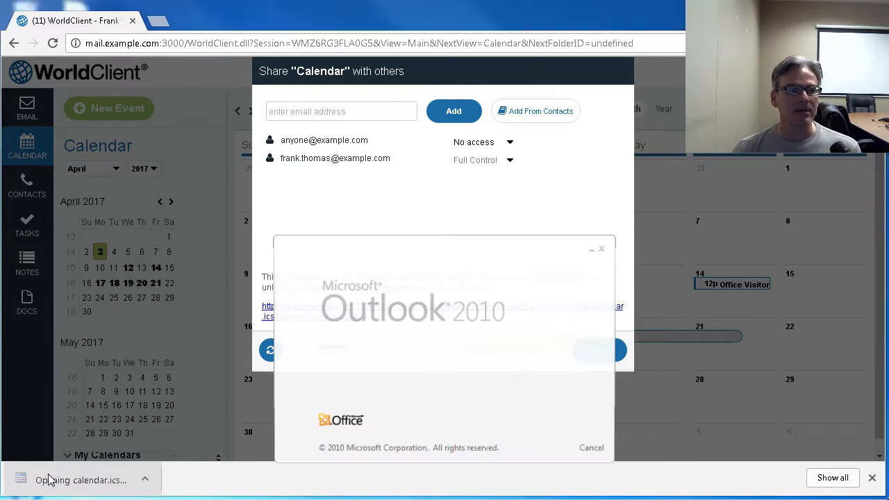